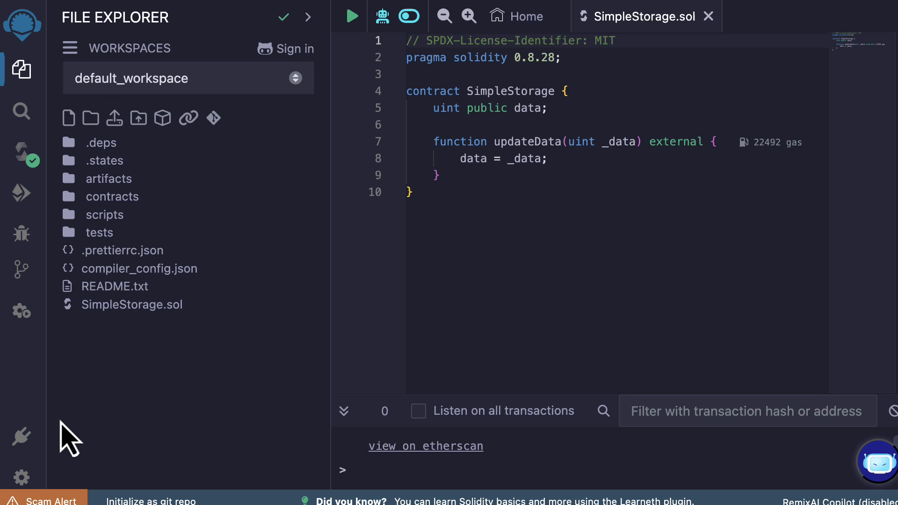
# Search the Plugin Manager for 'verific' and activate the Contract Verification plugin
pyautogui.click(21, 437)
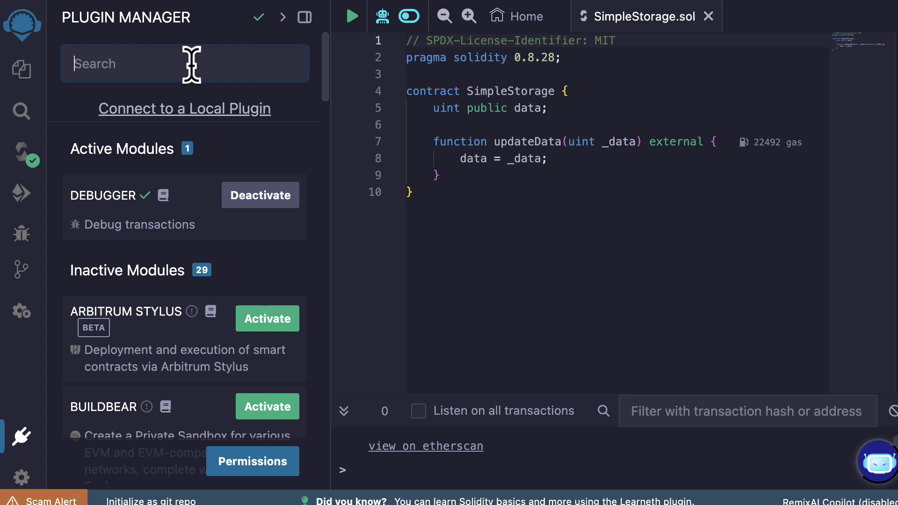
pyautogui.write('verification')
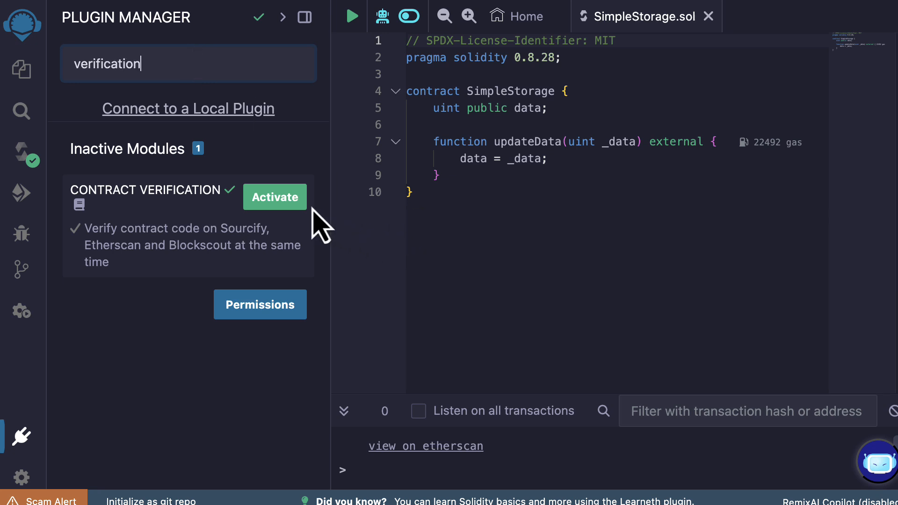
pyautogui.moveTo(275, 196)
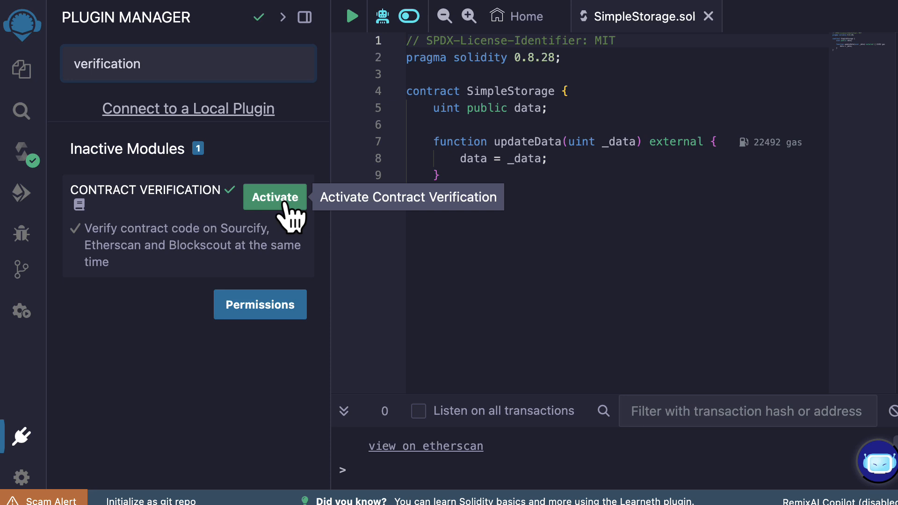
pyautogui.click(275, 197)
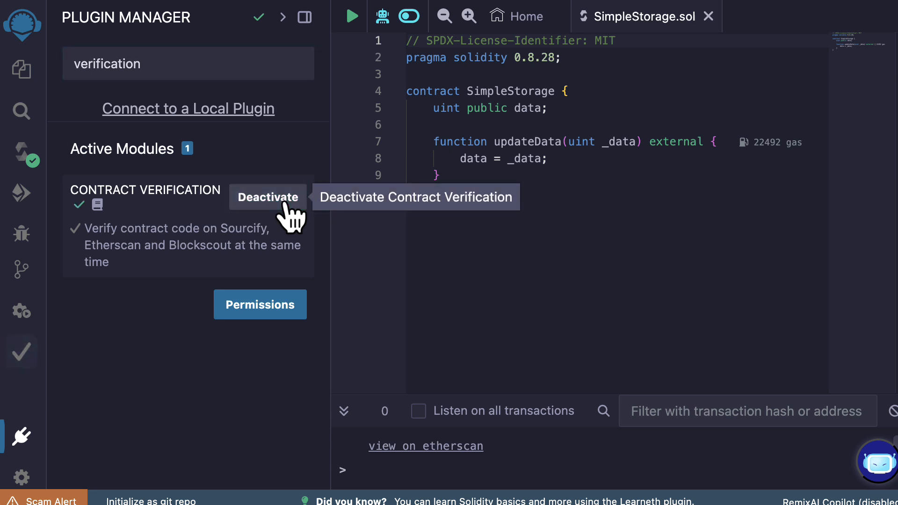
pyautogui.moveTo(297, 252)
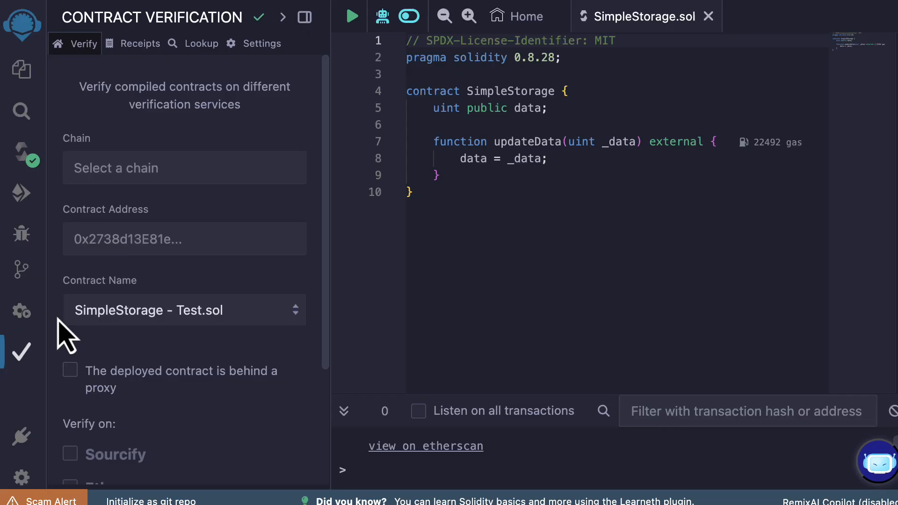
# Select Ethereum Testnet Sepolia as the verification chain and show its service settings
pyautogui.scroll(-3)
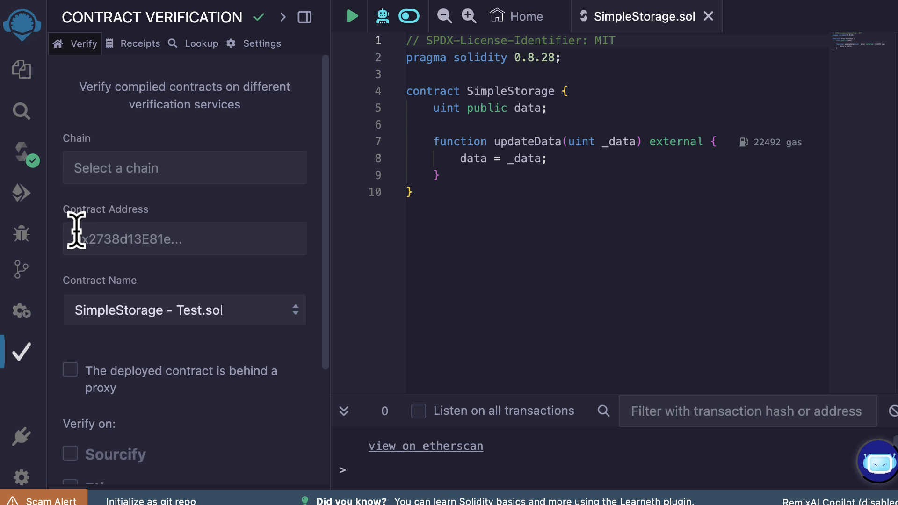
pyautogui.click(184, 167)
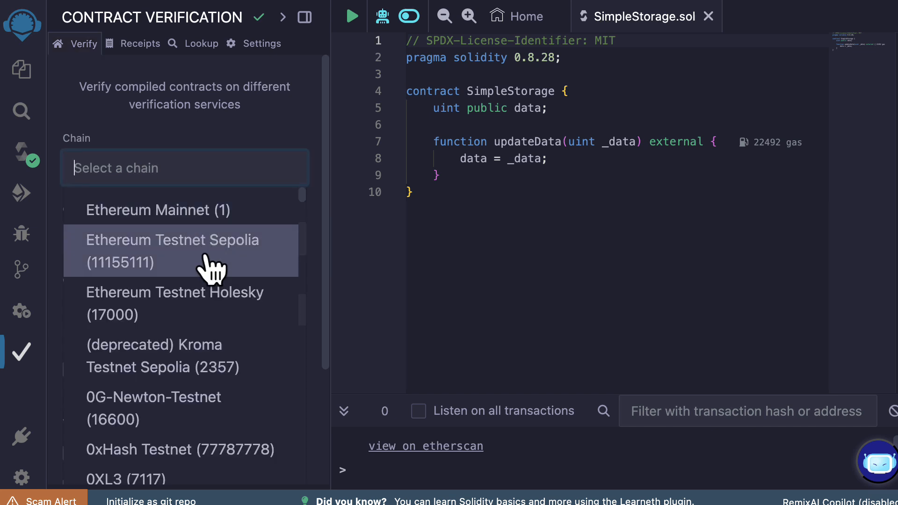
pyautogui.click(172, 251)
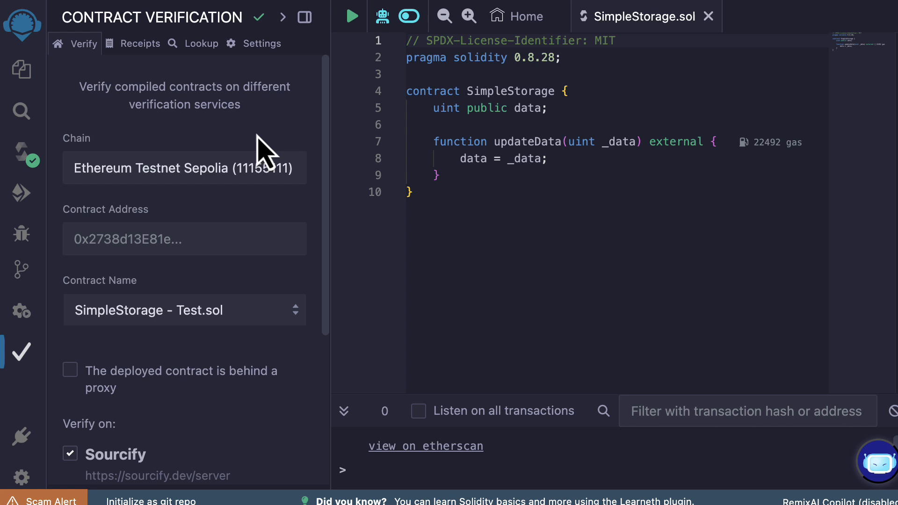
pyautogui.click(261, 43)
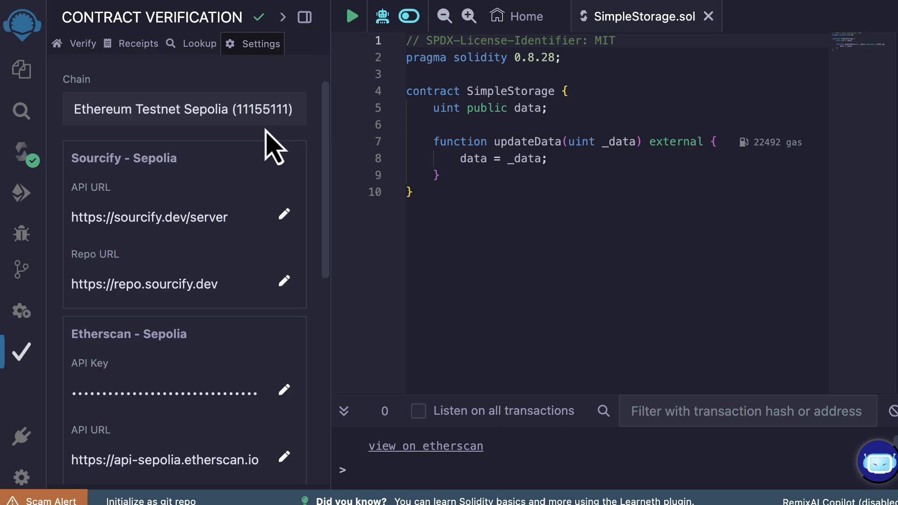
# Check the Etherscan - Sepolia API key in settings, then return to the Verify form
pyautogui.scroll(-3)
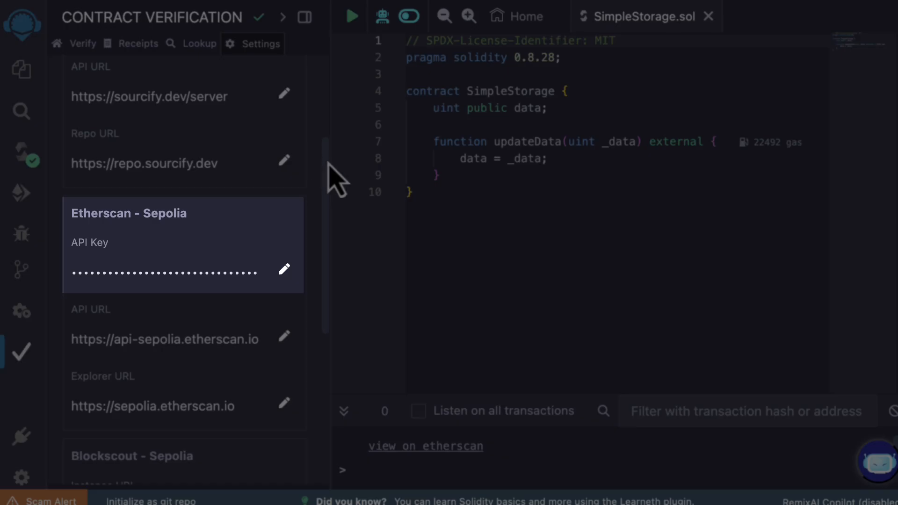
pyautogui.moveTo(327, 197)
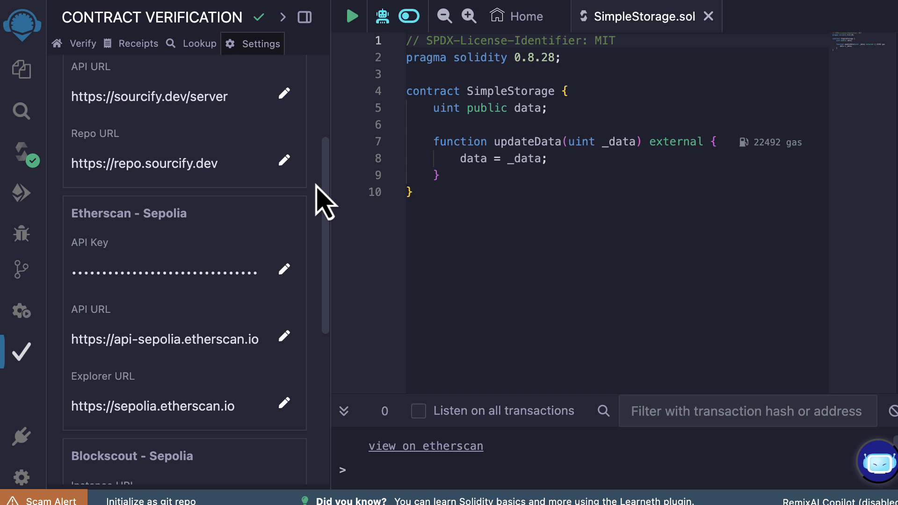
pyautogui.click(84, 44)
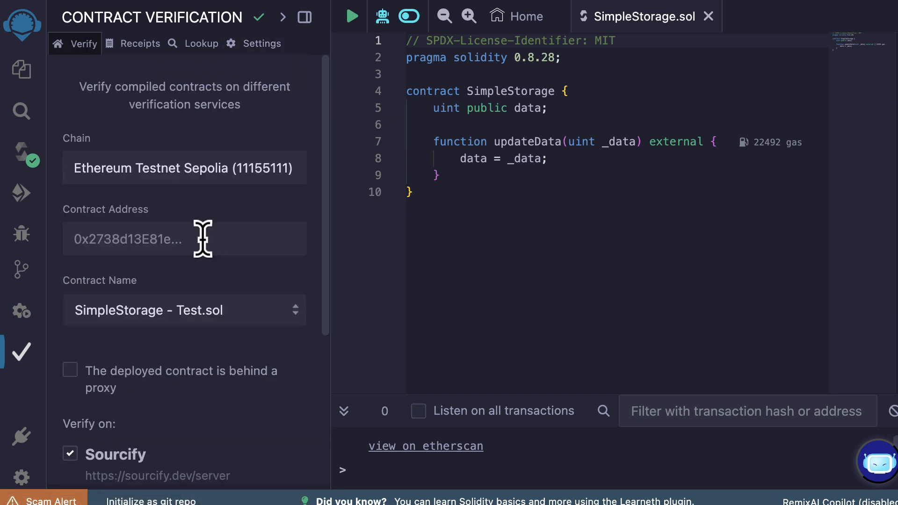
# Enter contract address 2b5fb1603f226ebtec3a1ef80f7f353 and submit SimpleStorage for verification
pyautogui.write('2b5fb1603f226ebtec3a1ef80f7f353')
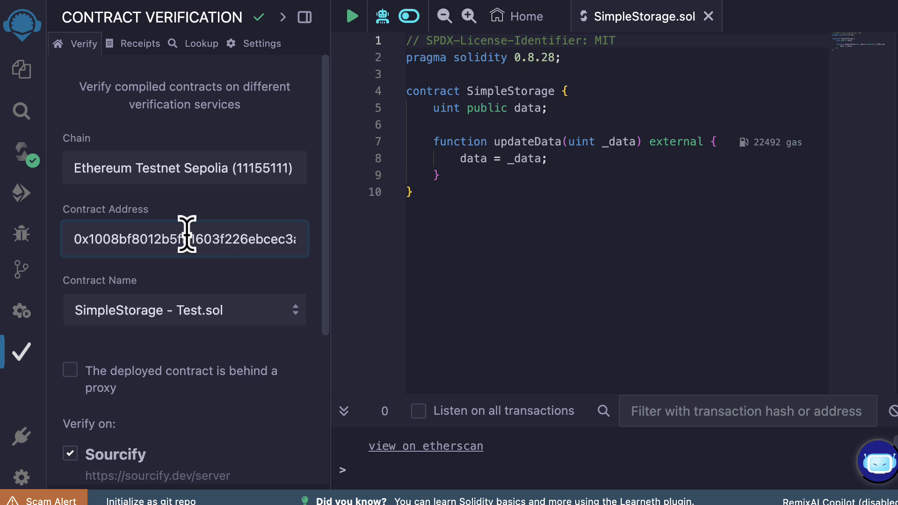
pyautogui.moveTo(224, 303)
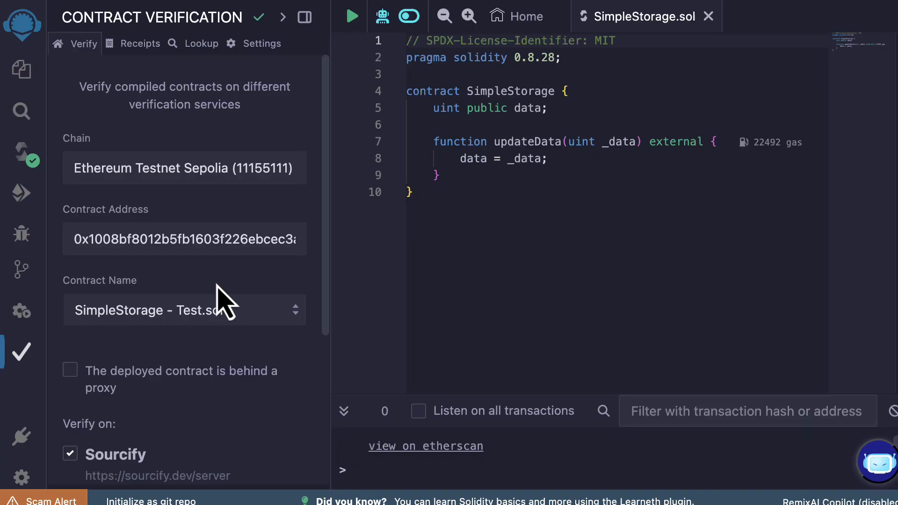
pyautogui.scroll(-3)
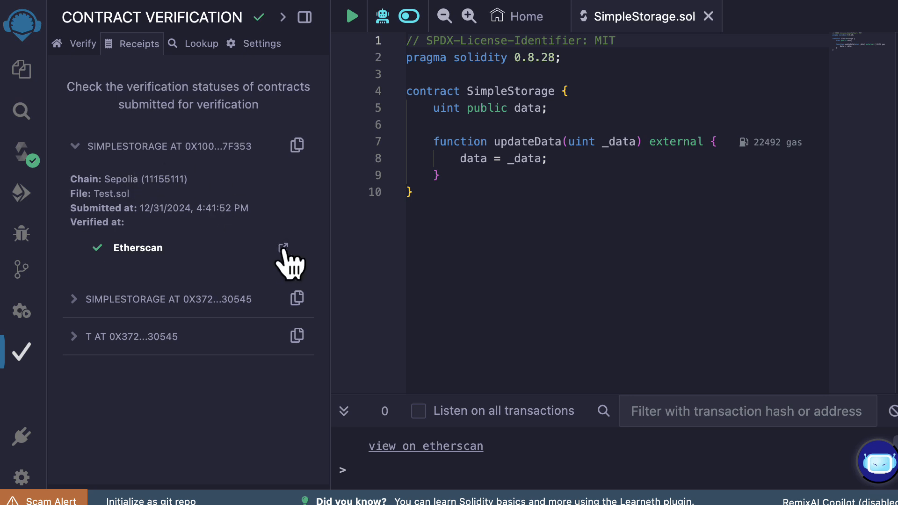
# Follow the Etherscan link from the SimpleStorage receipt to its verified contract page
pyautogui.click(282, 245)
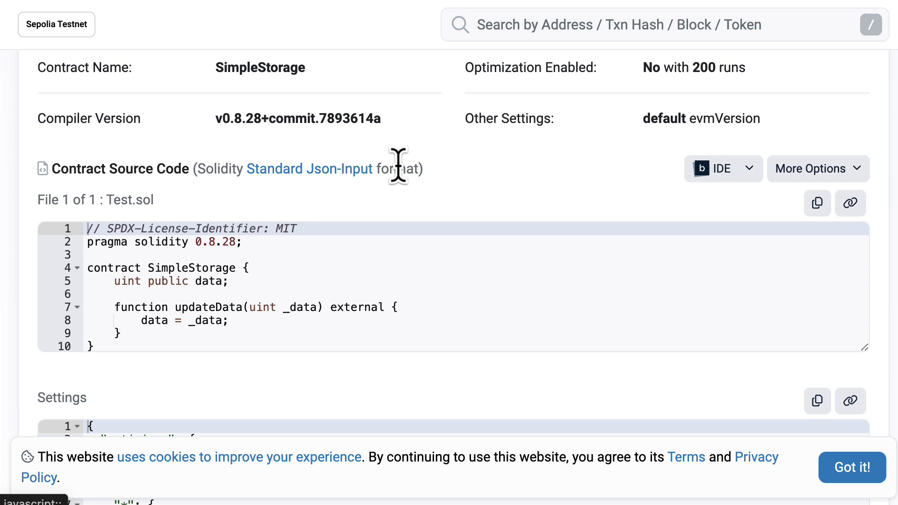
# Browse the verified Test.sol source on Etherscan and view its Read Contract functions
pyautogui.scroll(3)
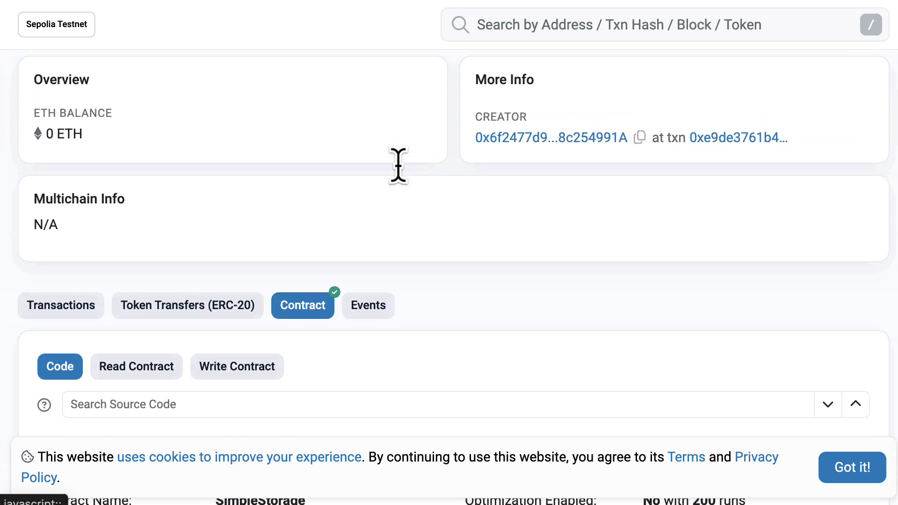
pyautogui.click(136, 366)
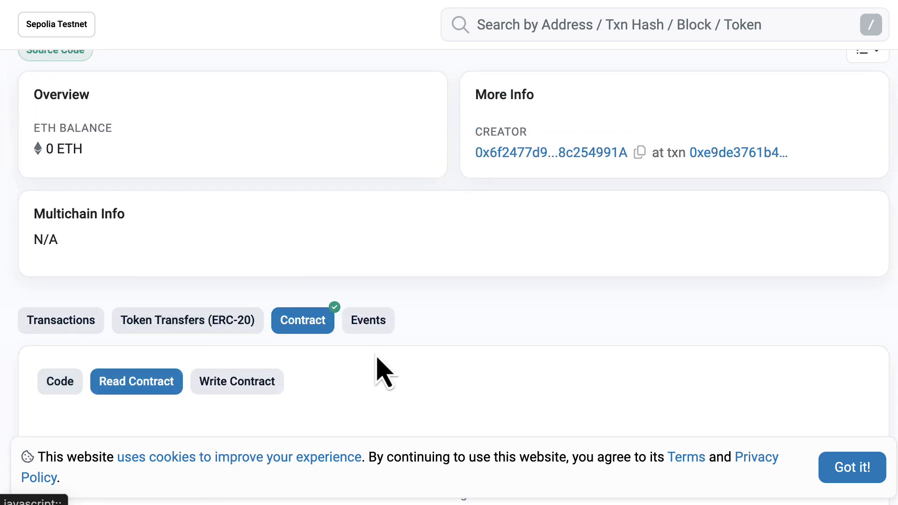
pyautogui.click(236, 382)
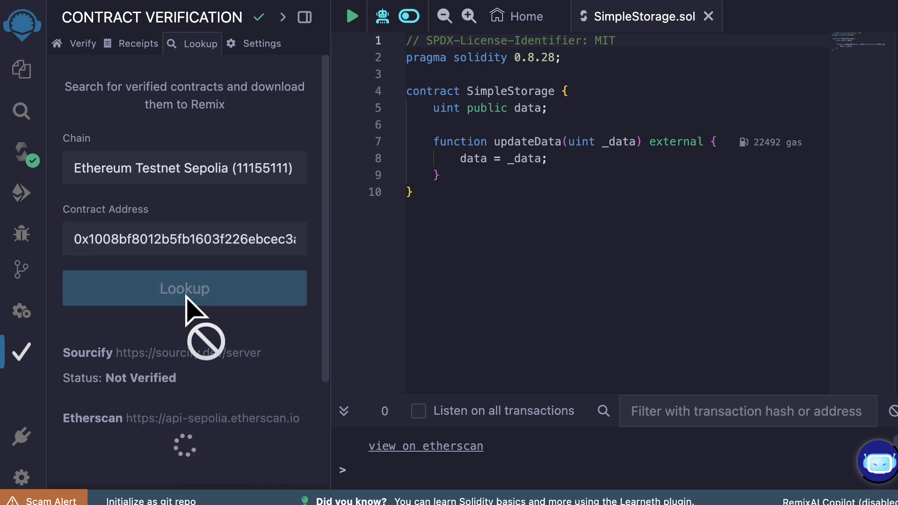
# Run a Sepolia lookup of the contract address and review each service's verification status
pyautogui.click(184, 288)
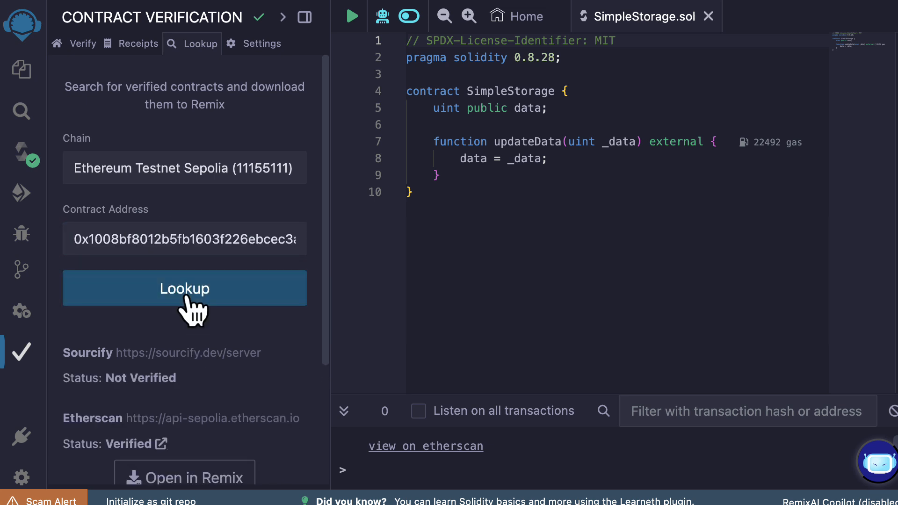
pyautogui.scroll(-3)
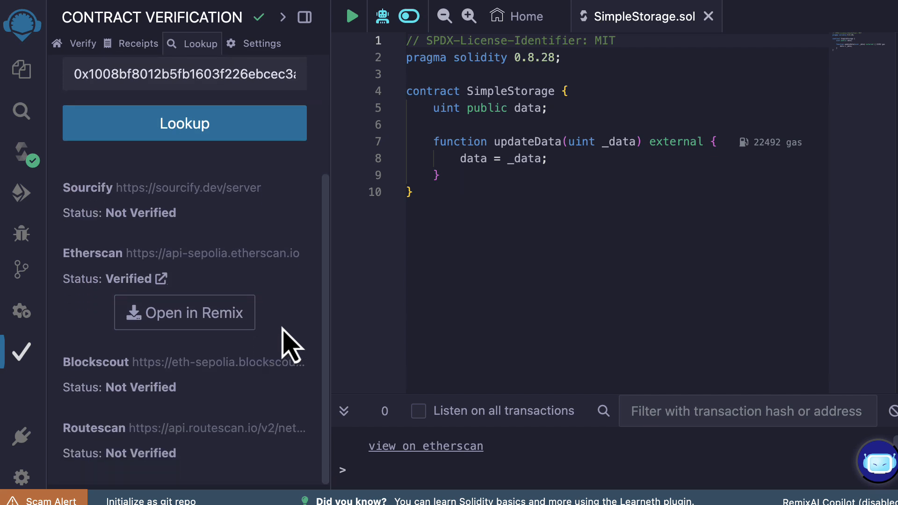
pyautogui.click(184, 313)
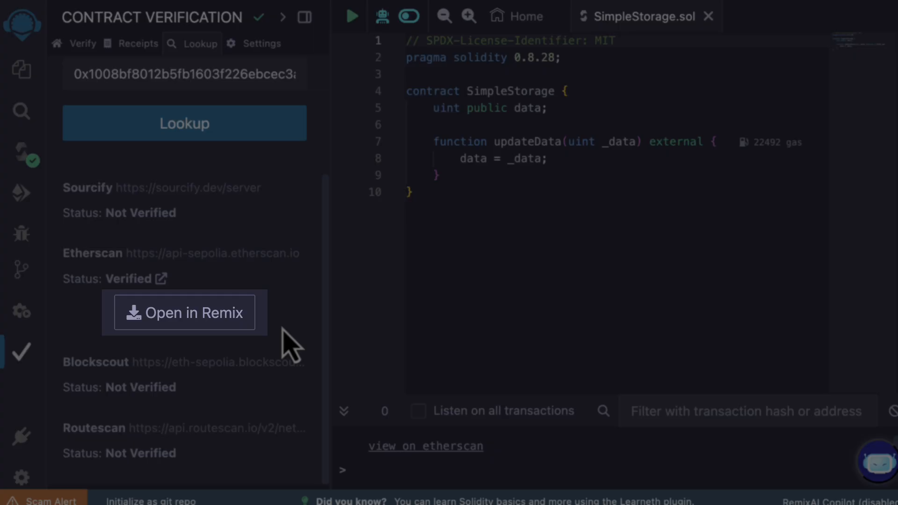
pyautogui.moveTo(292, 347)
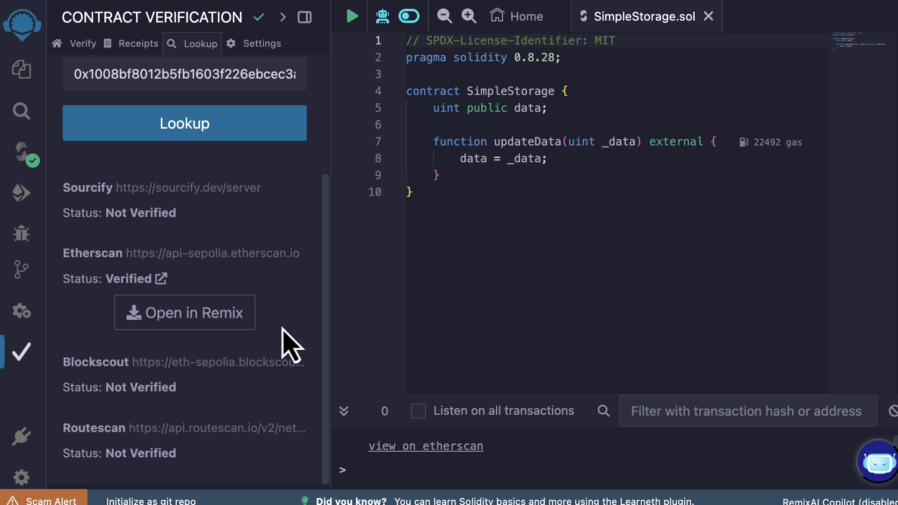